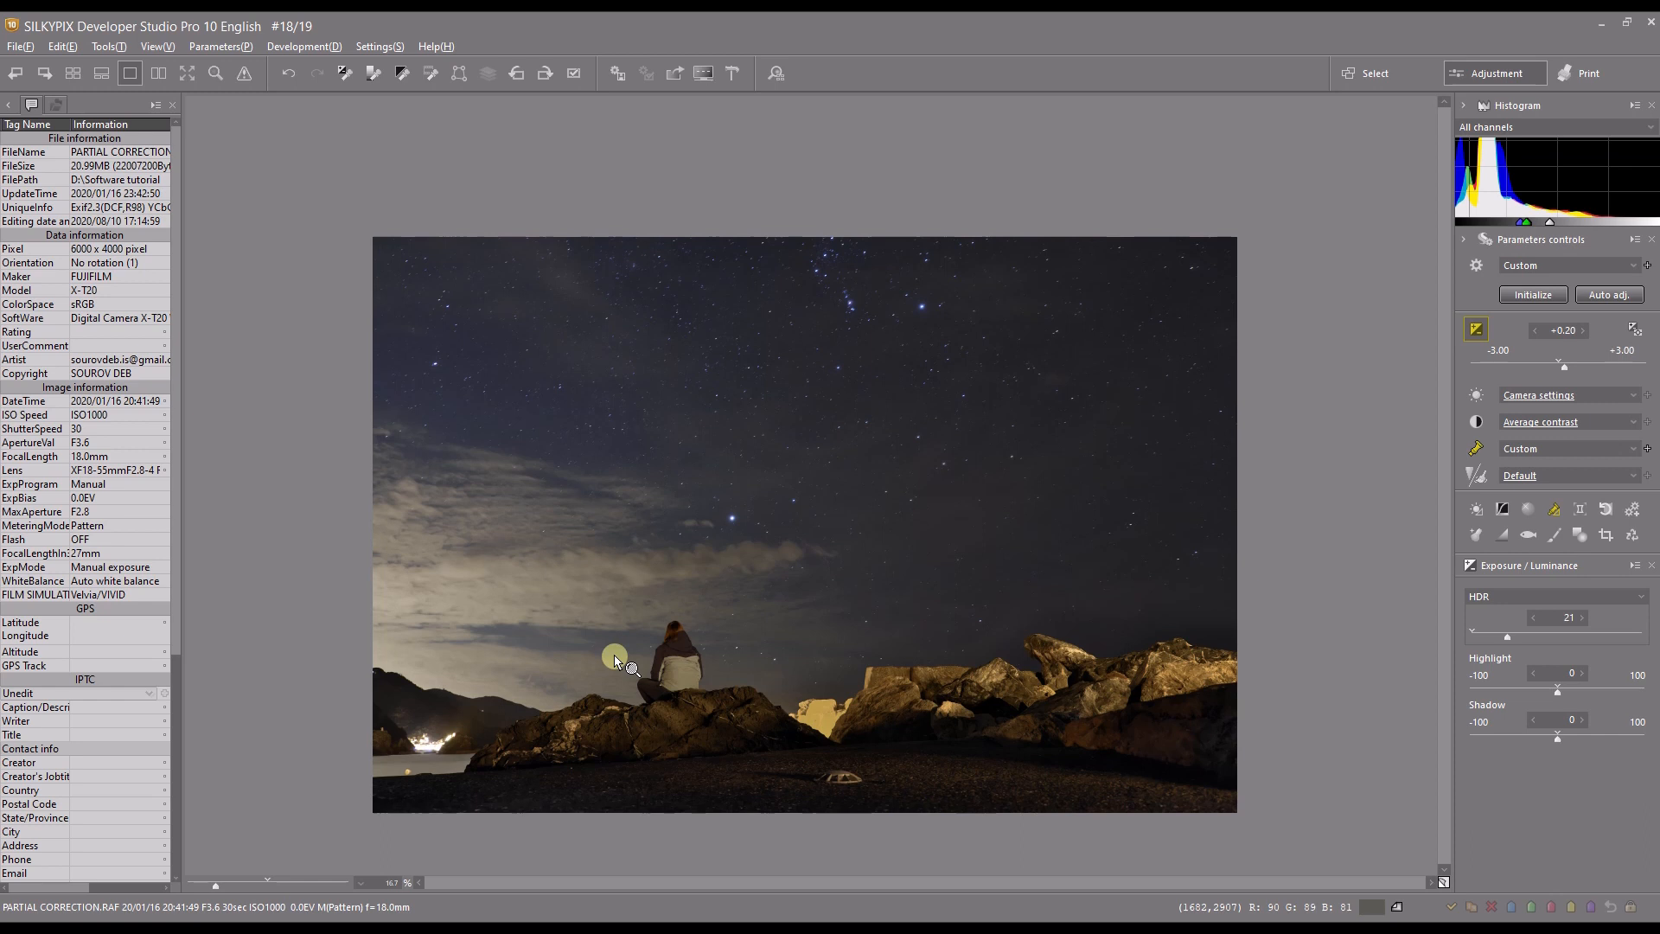
{"action": "mouse_move", "coordinate": [1249, 589]}
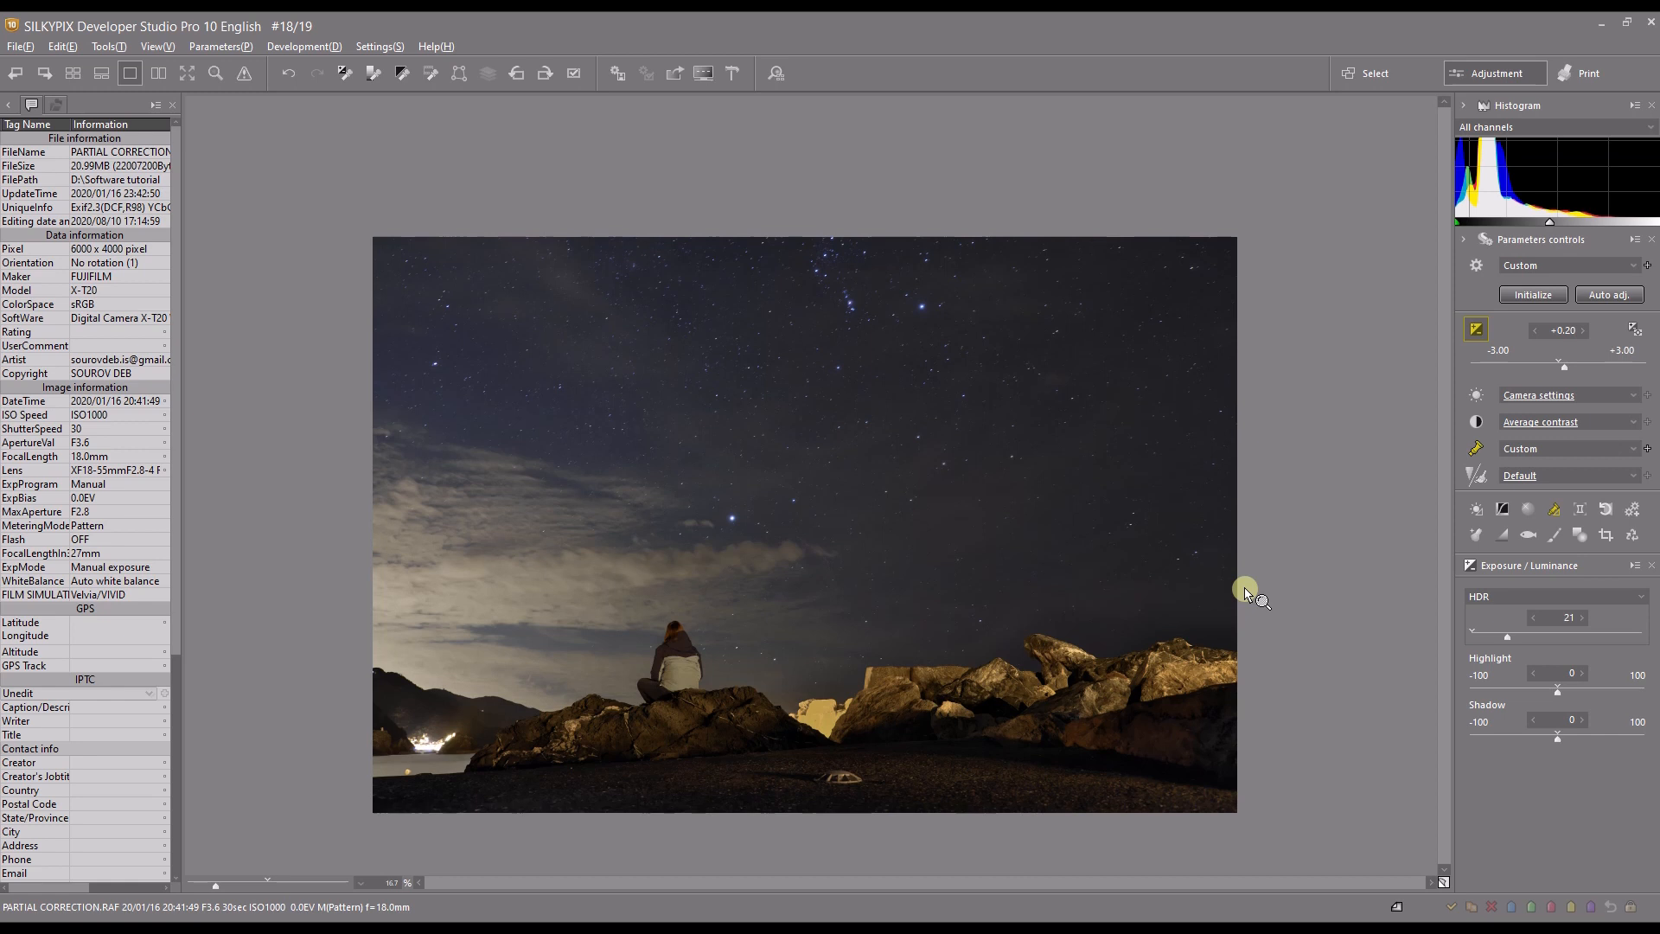
{"action": "mouse_move", "coordinate": [32, 23]}
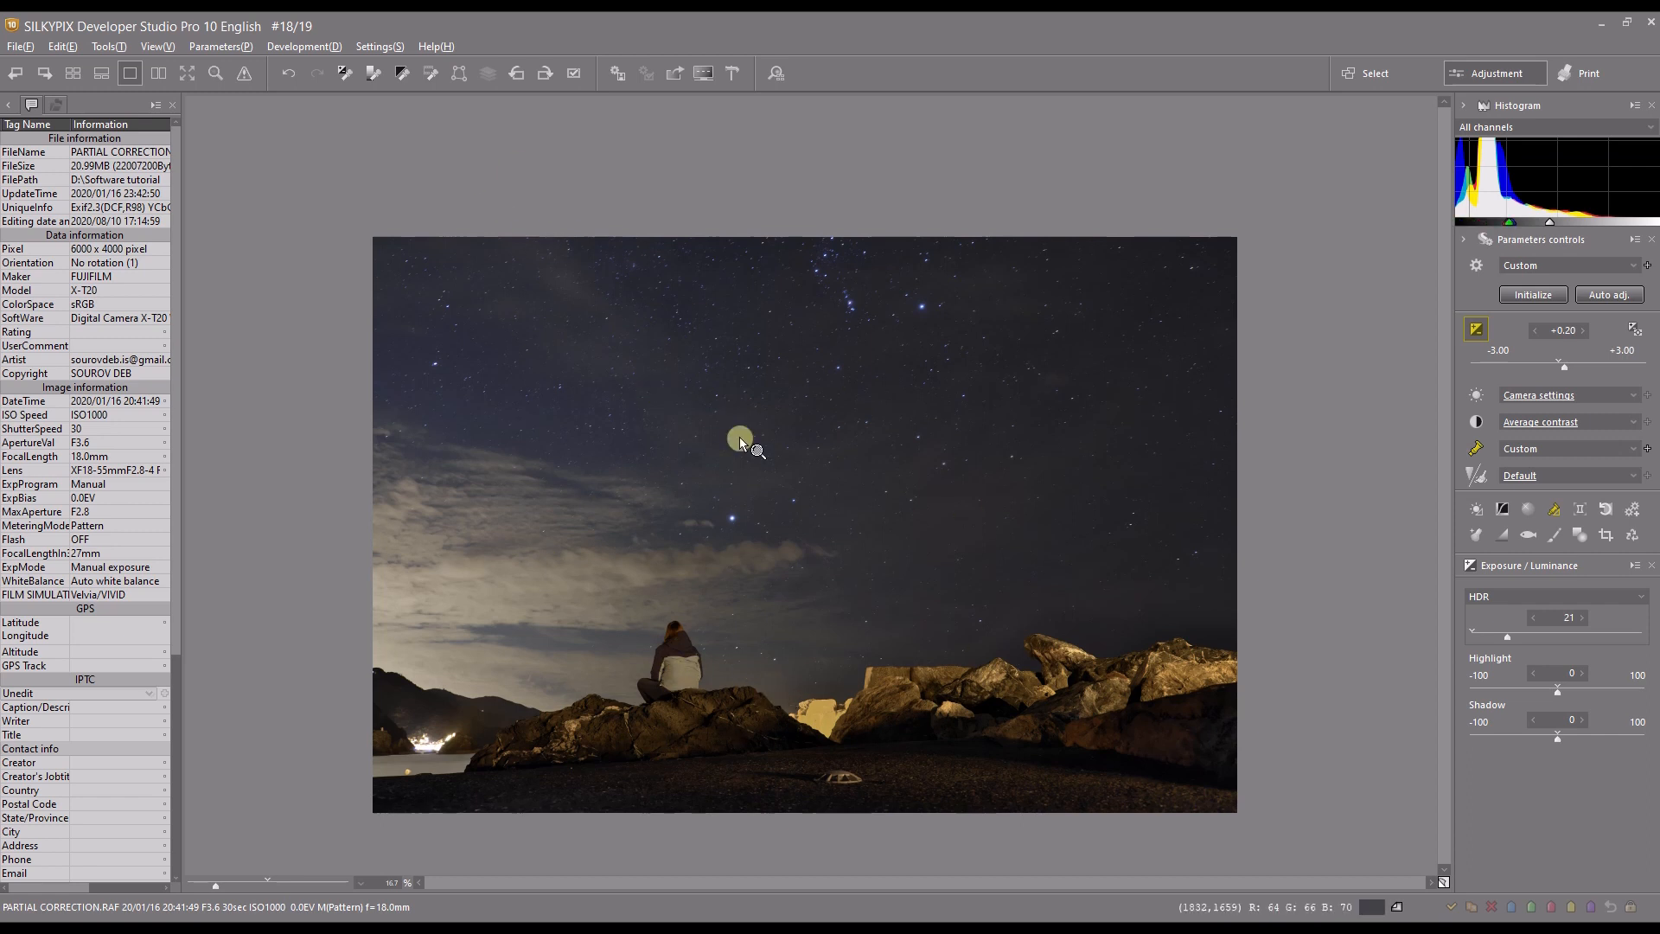
{"action": "mouse_move", "coordinate": [1270, 472]}
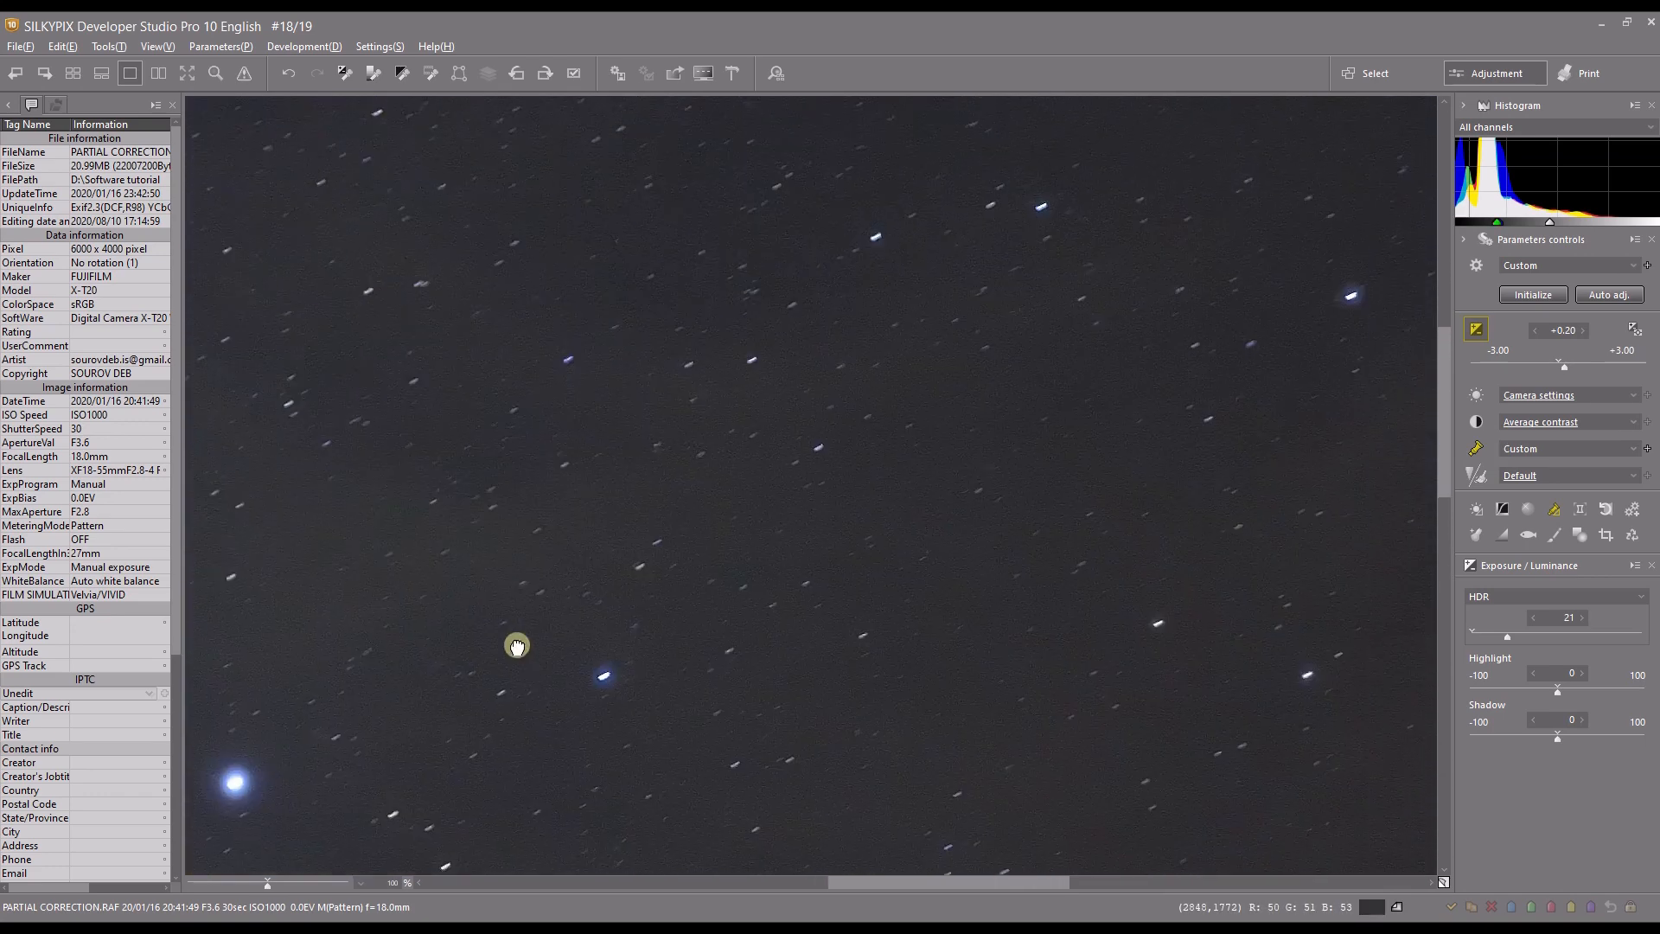
Step: Pan the zoomed view to the stars just above the clouds
{"action": "left_click_drag", "start_coordinate": [516, 646], "coordinate": [968, 562]}
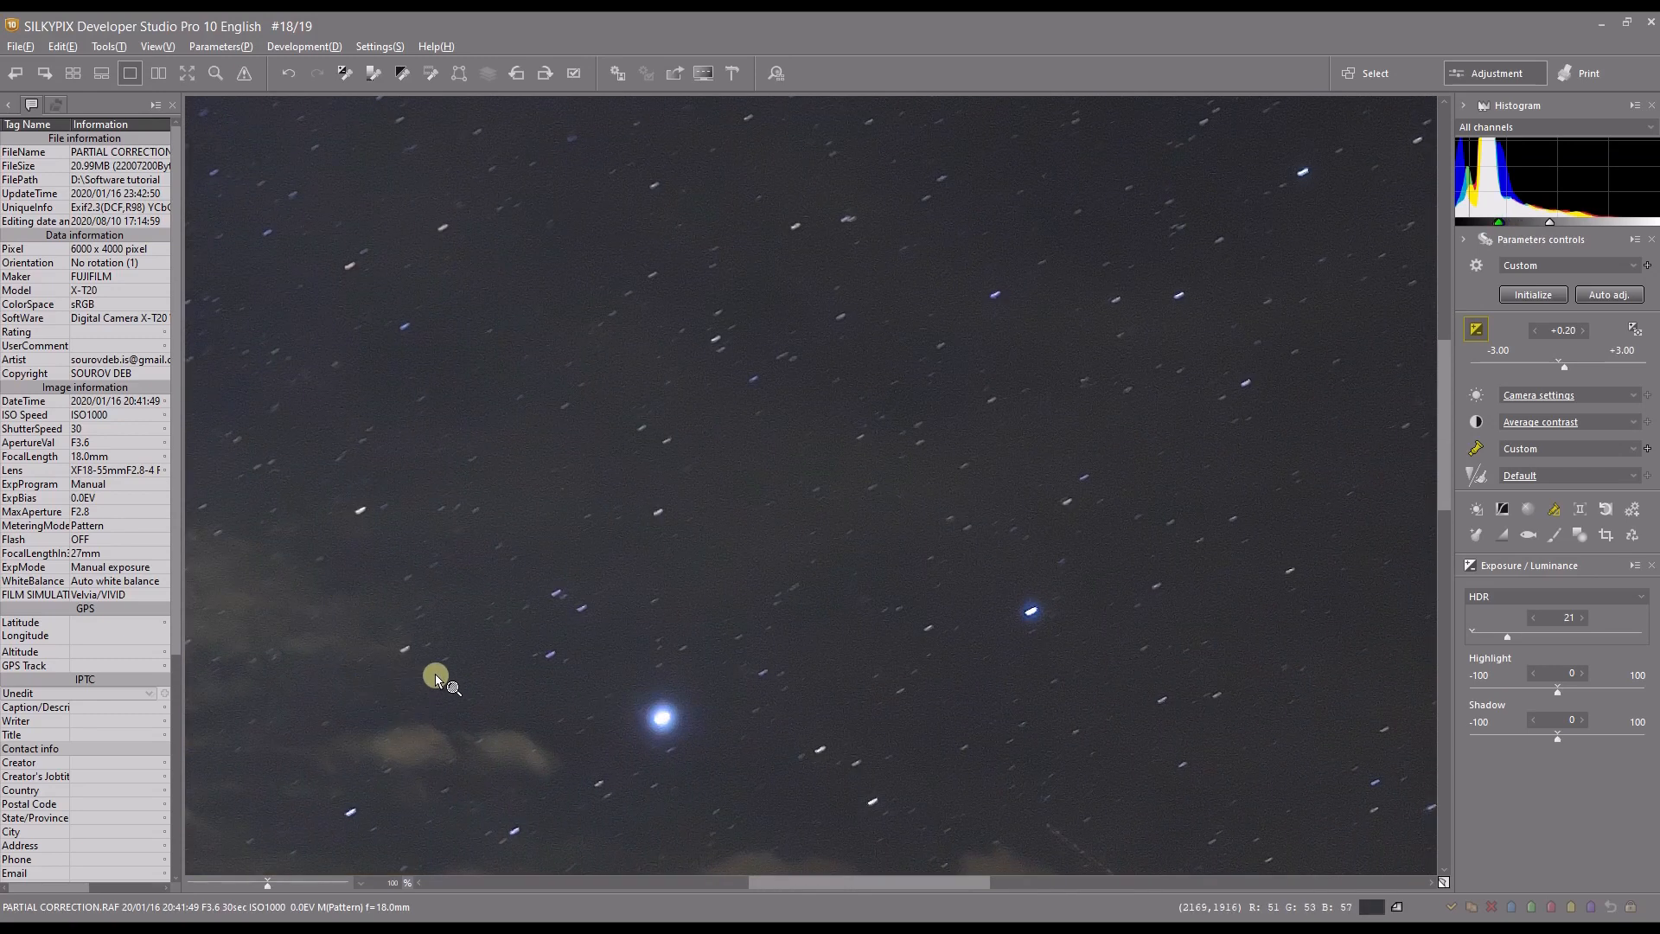
{"action": "mouse_move", "coordinate": [1225, 534]}
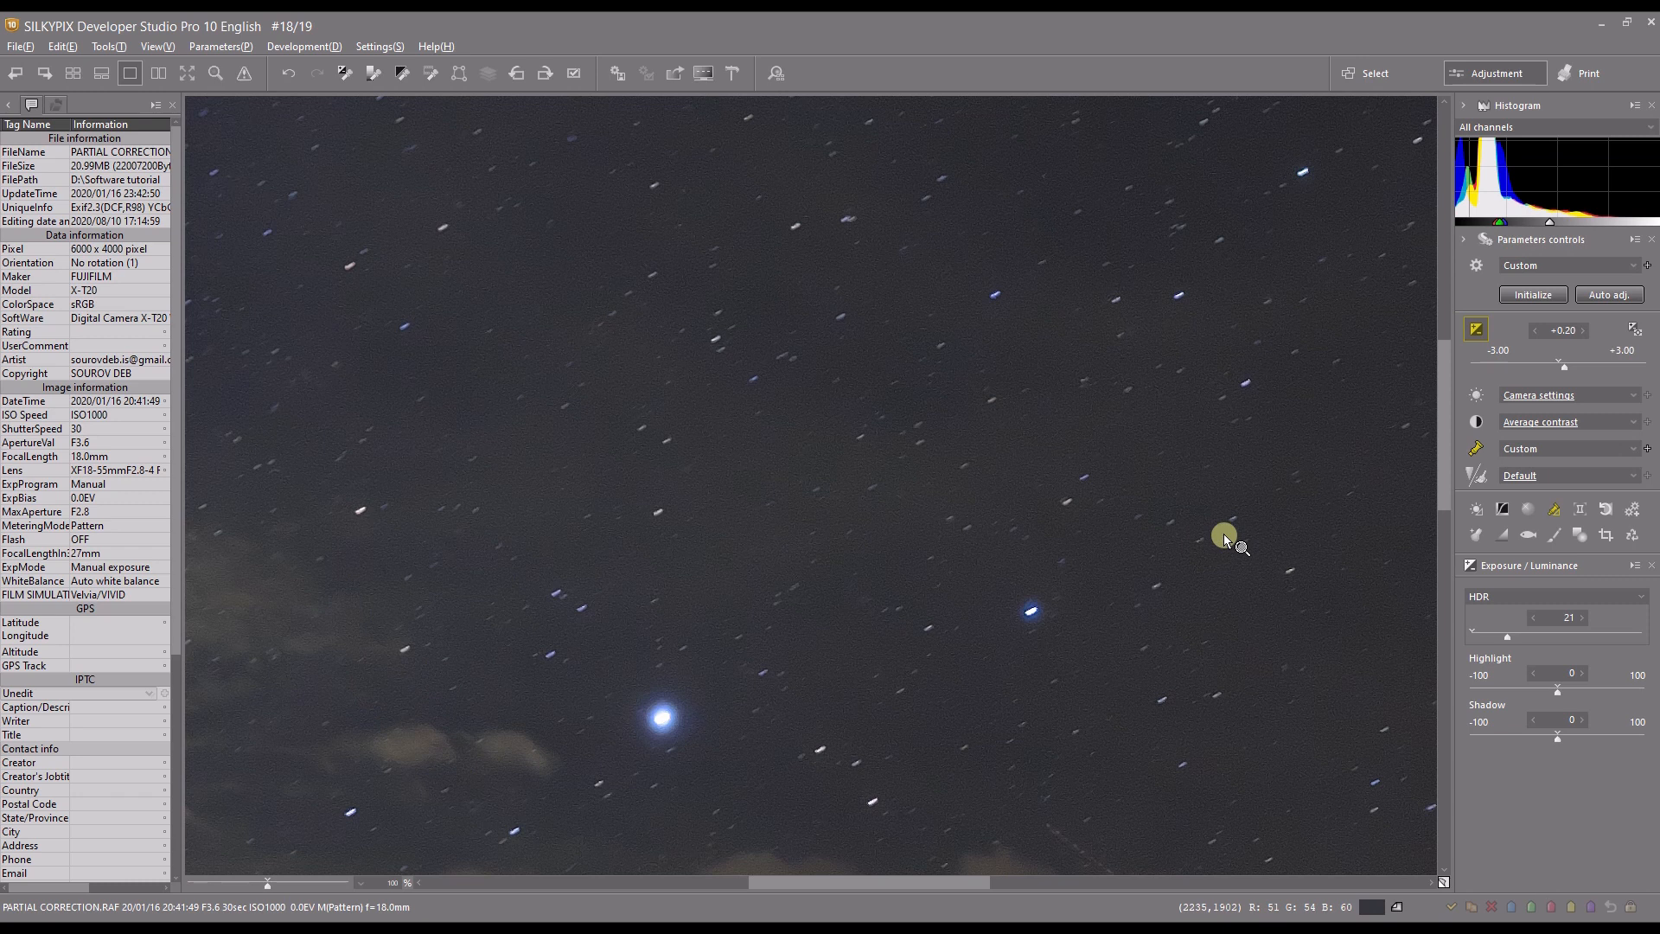
Step: Open the Noise reduction settings and drag the sliders down to 0
{"action": "left_click", "coordinate": [1475, 477]}
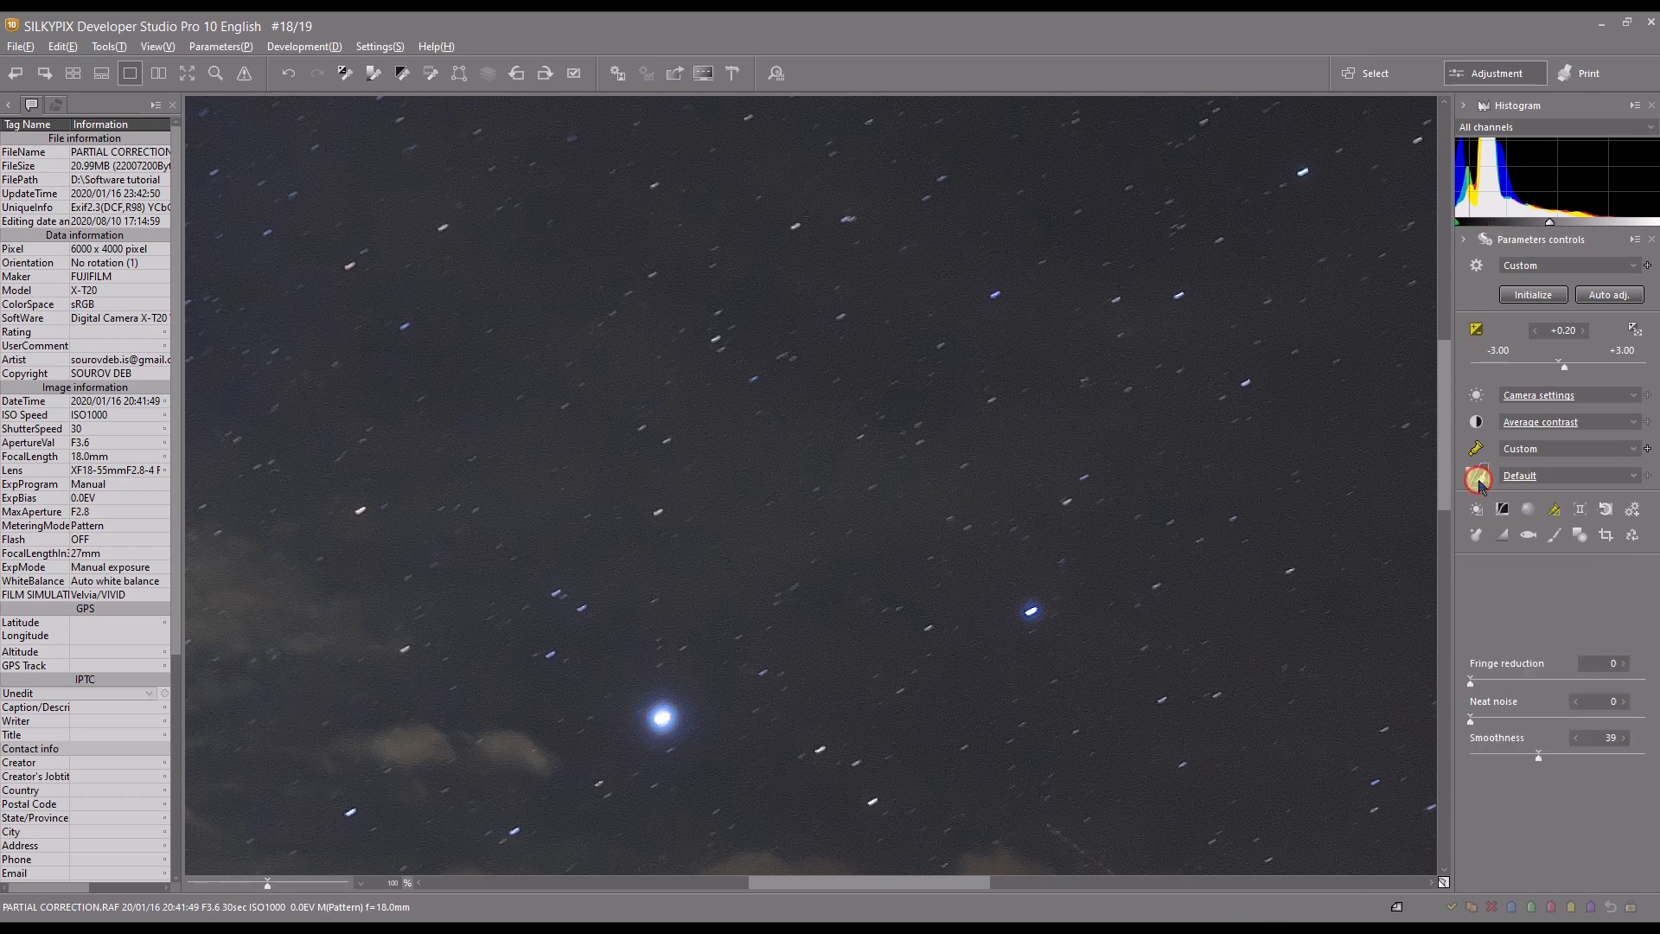
{"action": "left_click", "coordinate": [1476, 477]}
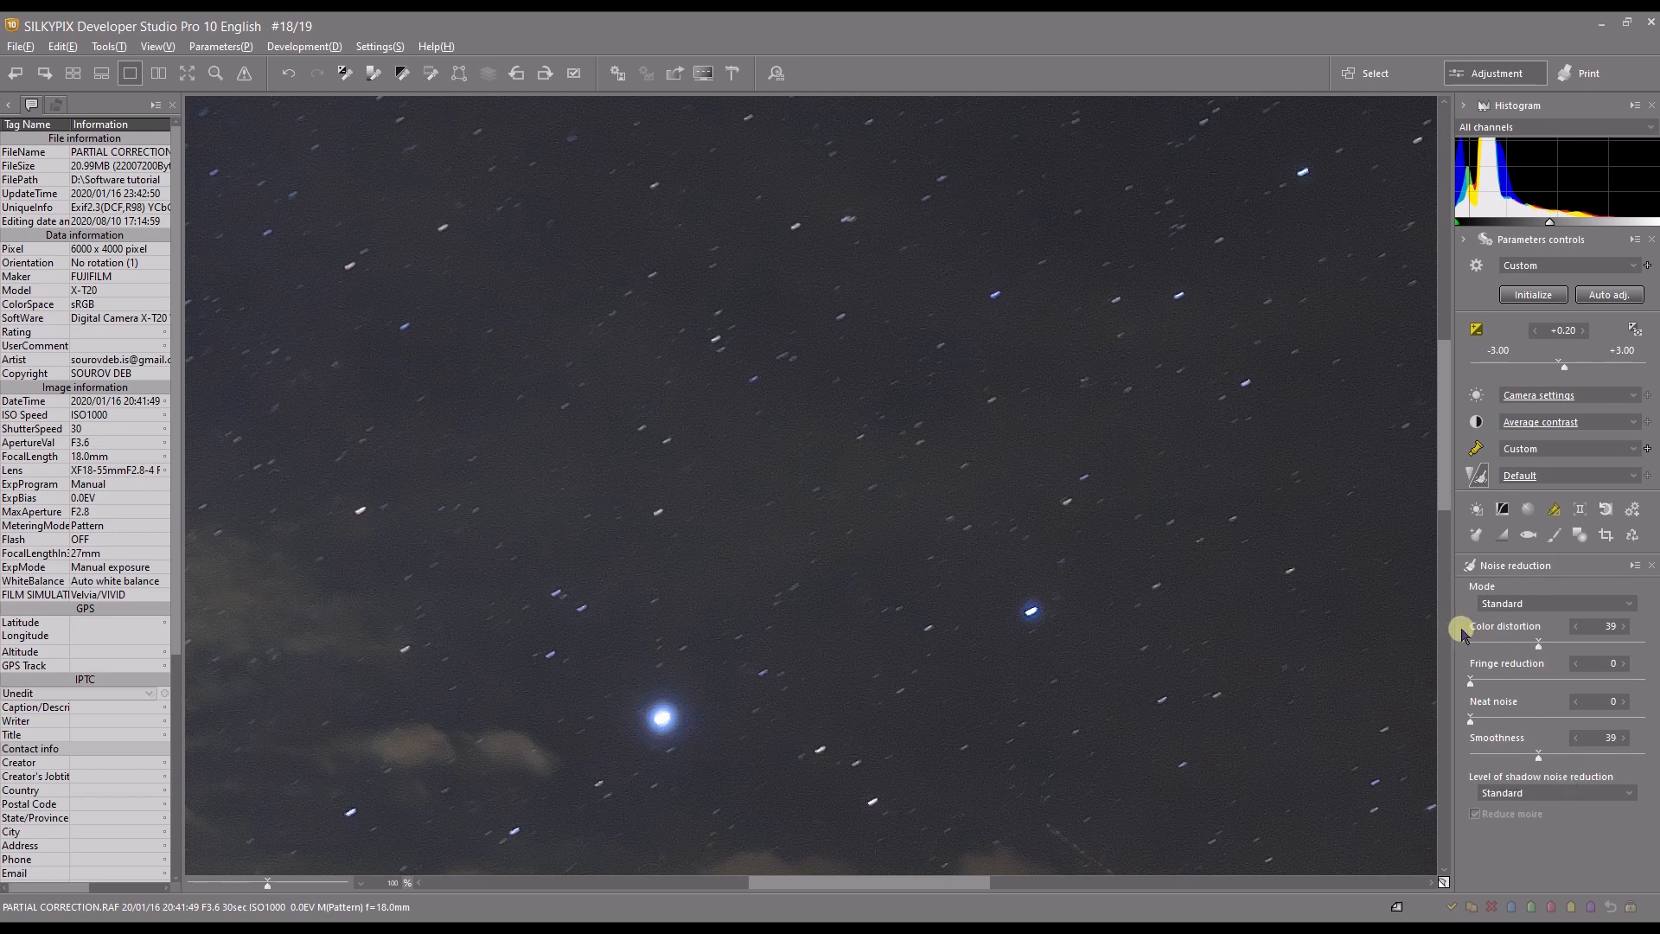
{"action": "left_click_drag", "start_coordinate": [1538, 647], "coordinate": [1472, 647]}
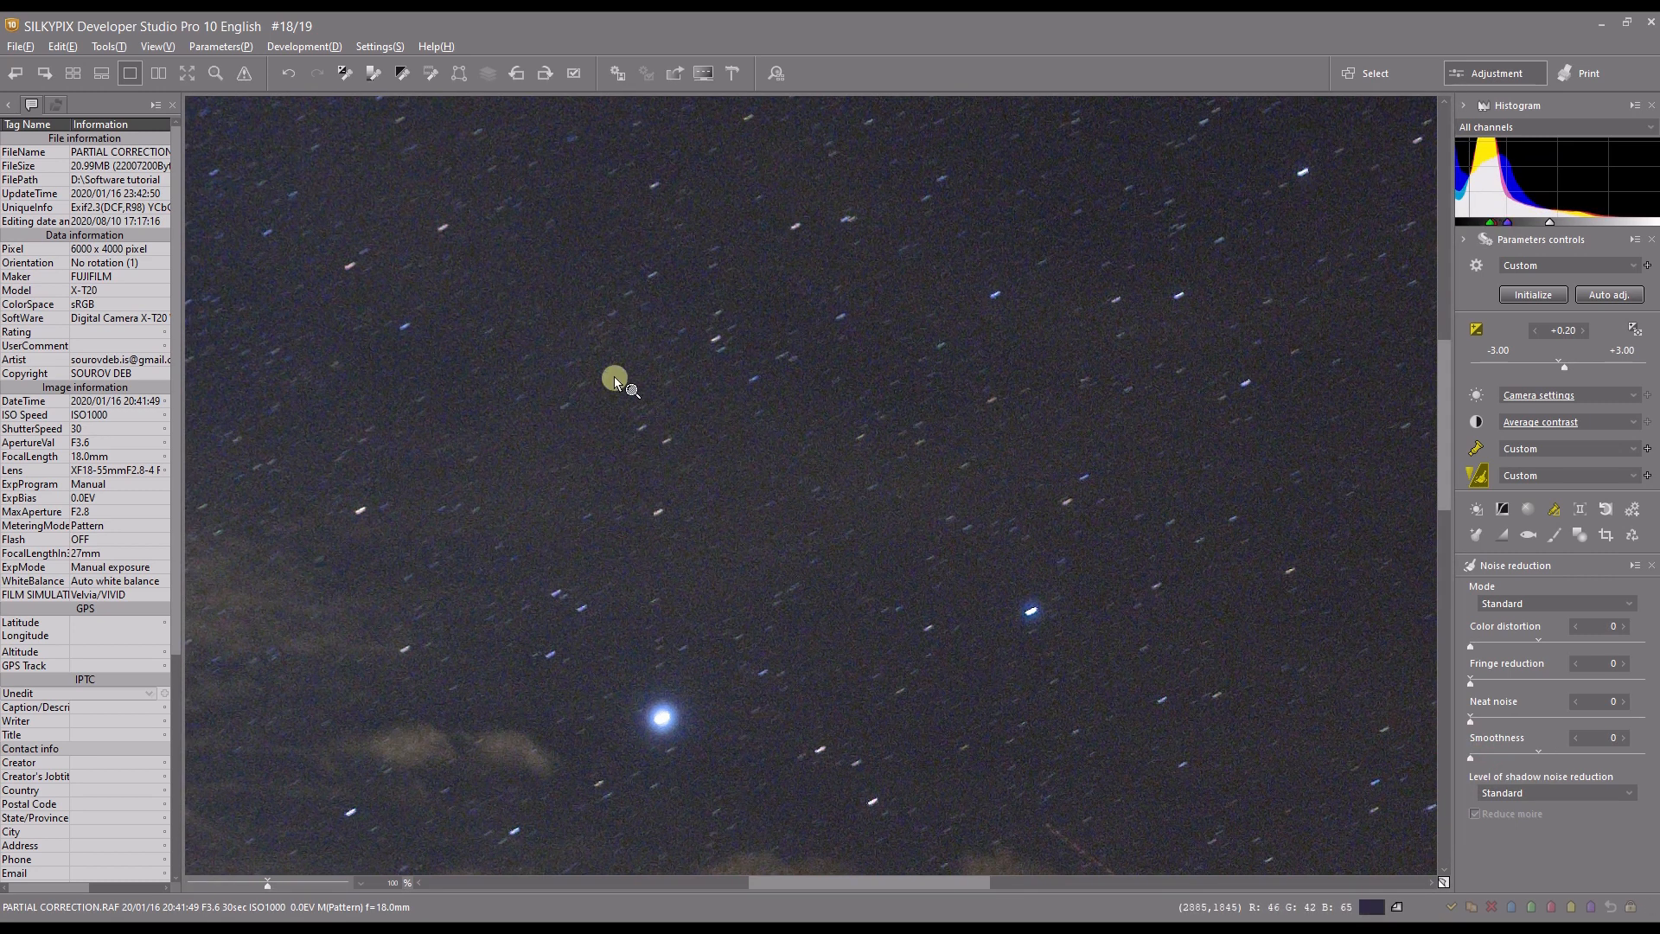
{"action": "mouse_move", "coordinate": [760, 337]}
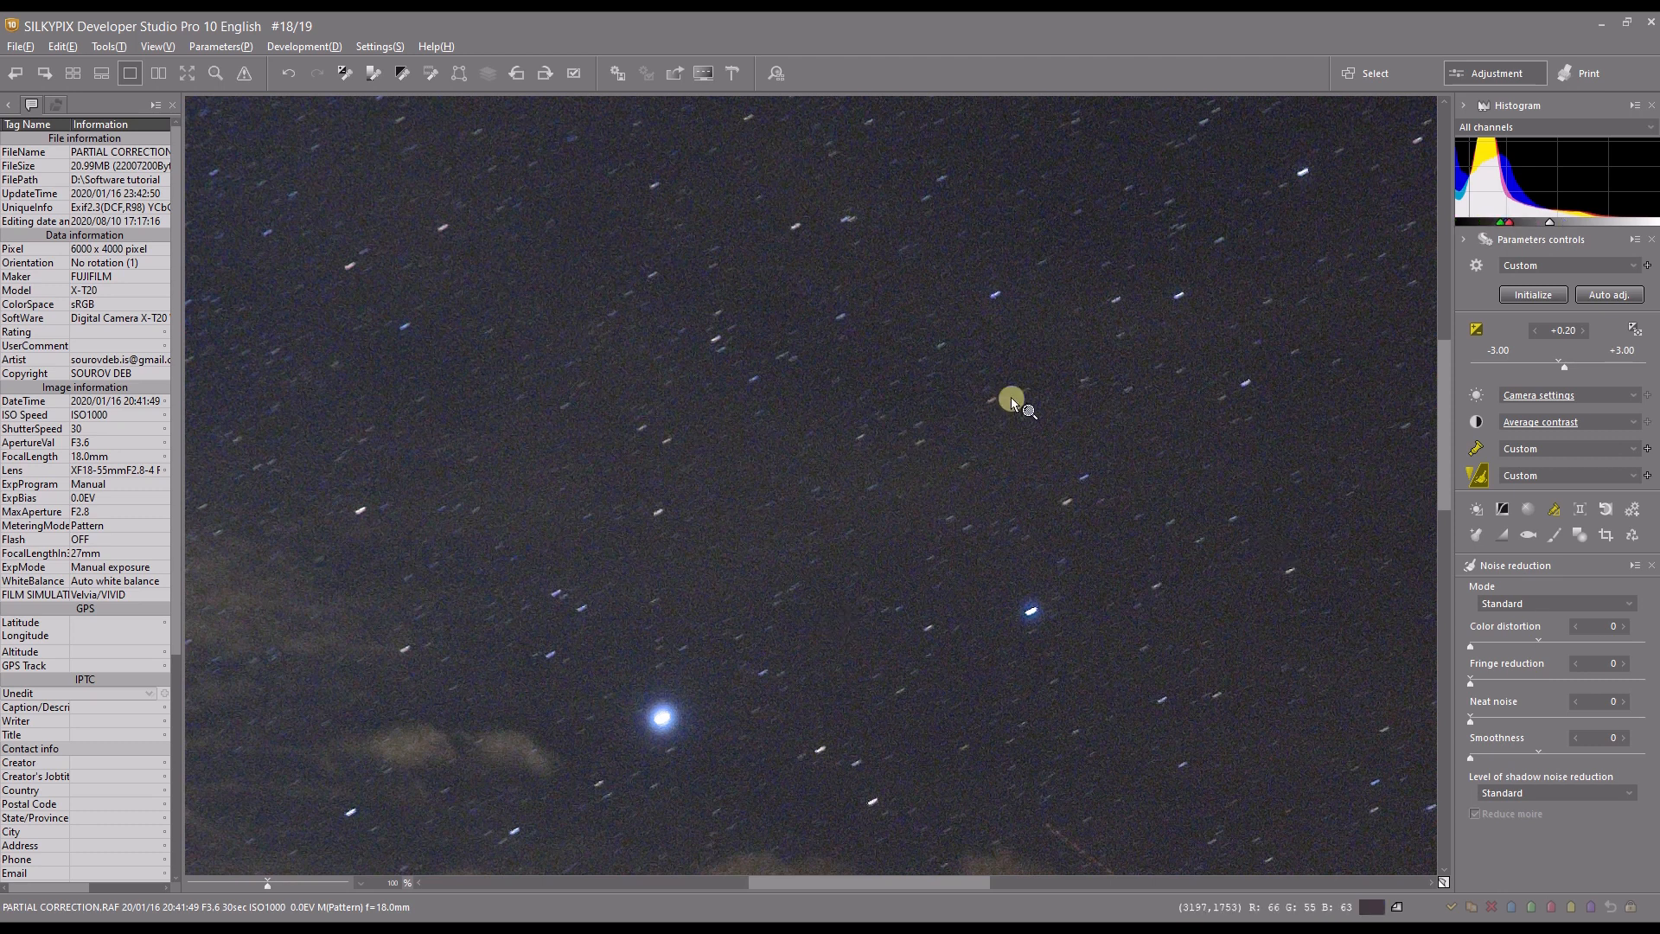
Step: Show original and edited side by side, with colour distortion 39 and smoothness 40
{"action": "left_click", "coordinate": [157, 73]}
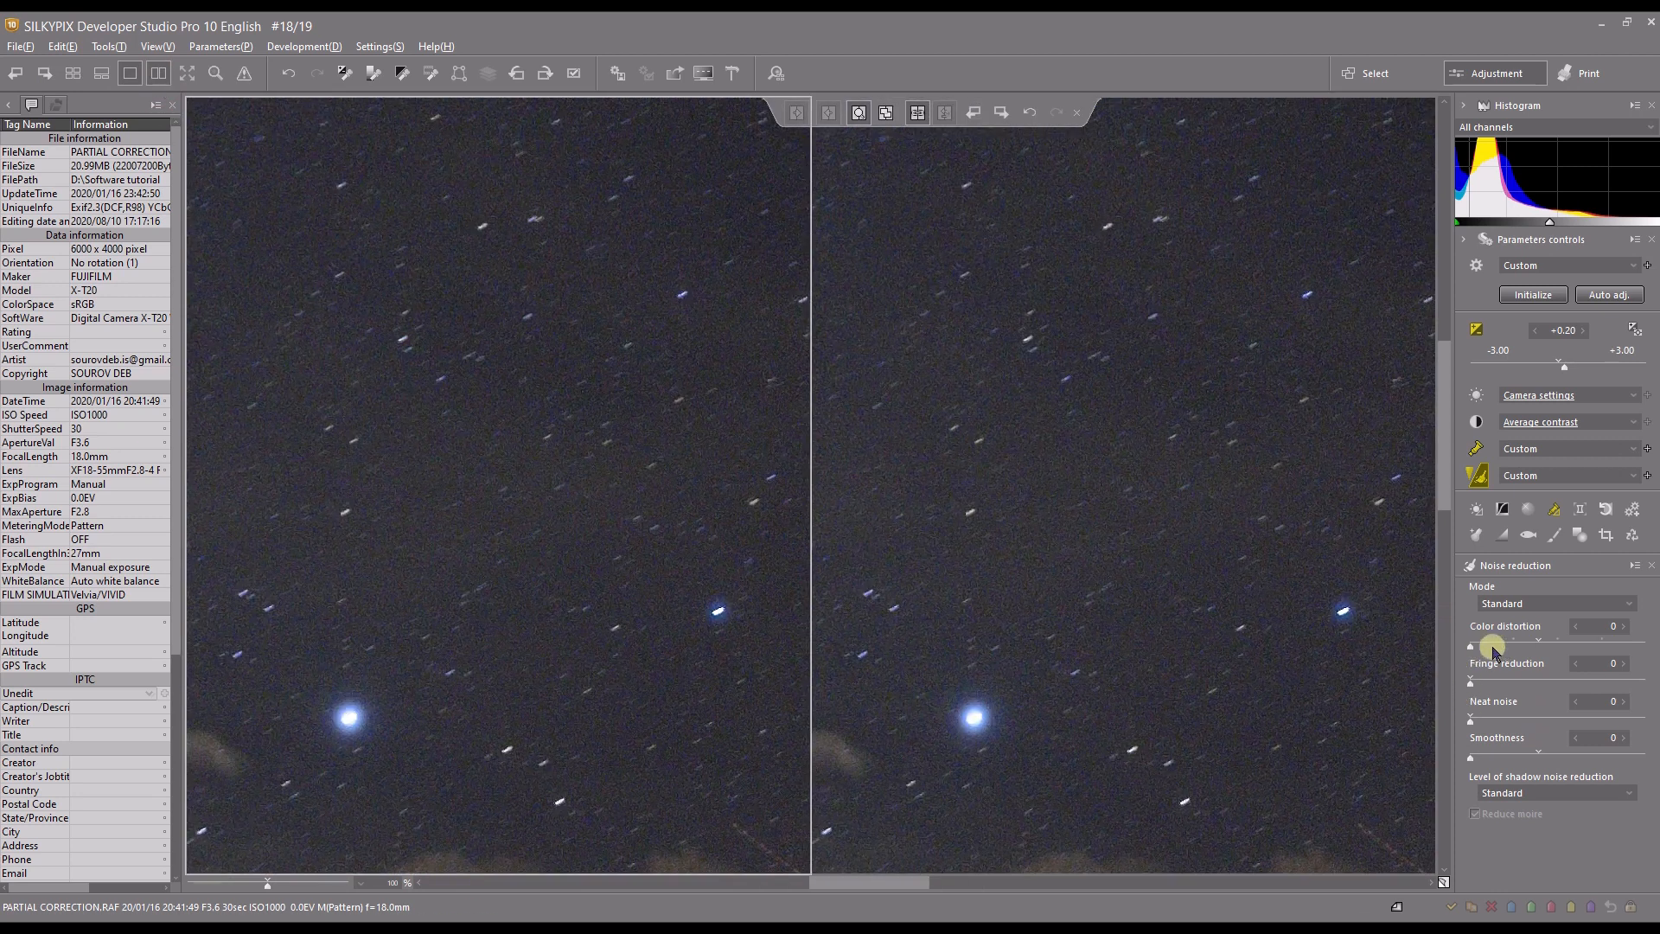
{"action": "left_click_drag", "start_coordinate": [1470, 646], "coordinate": [1537, 647]}
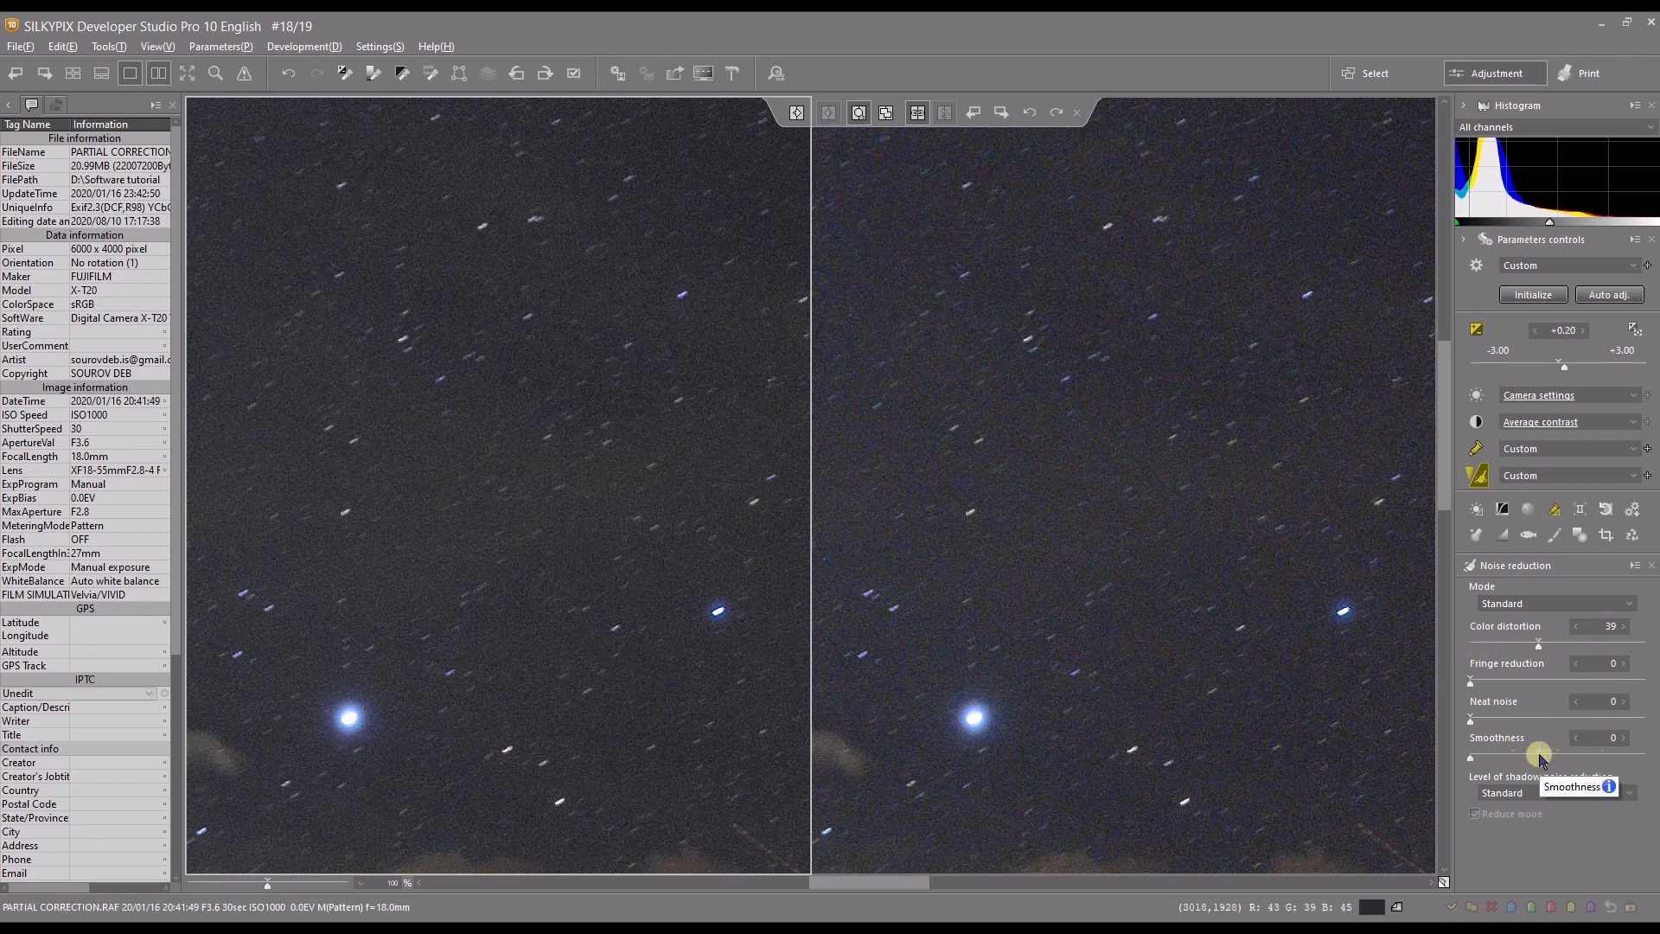
{"action": "left_click_drag", "start_coordinate": [1470, 758], "coordinate": [1538, 758]}
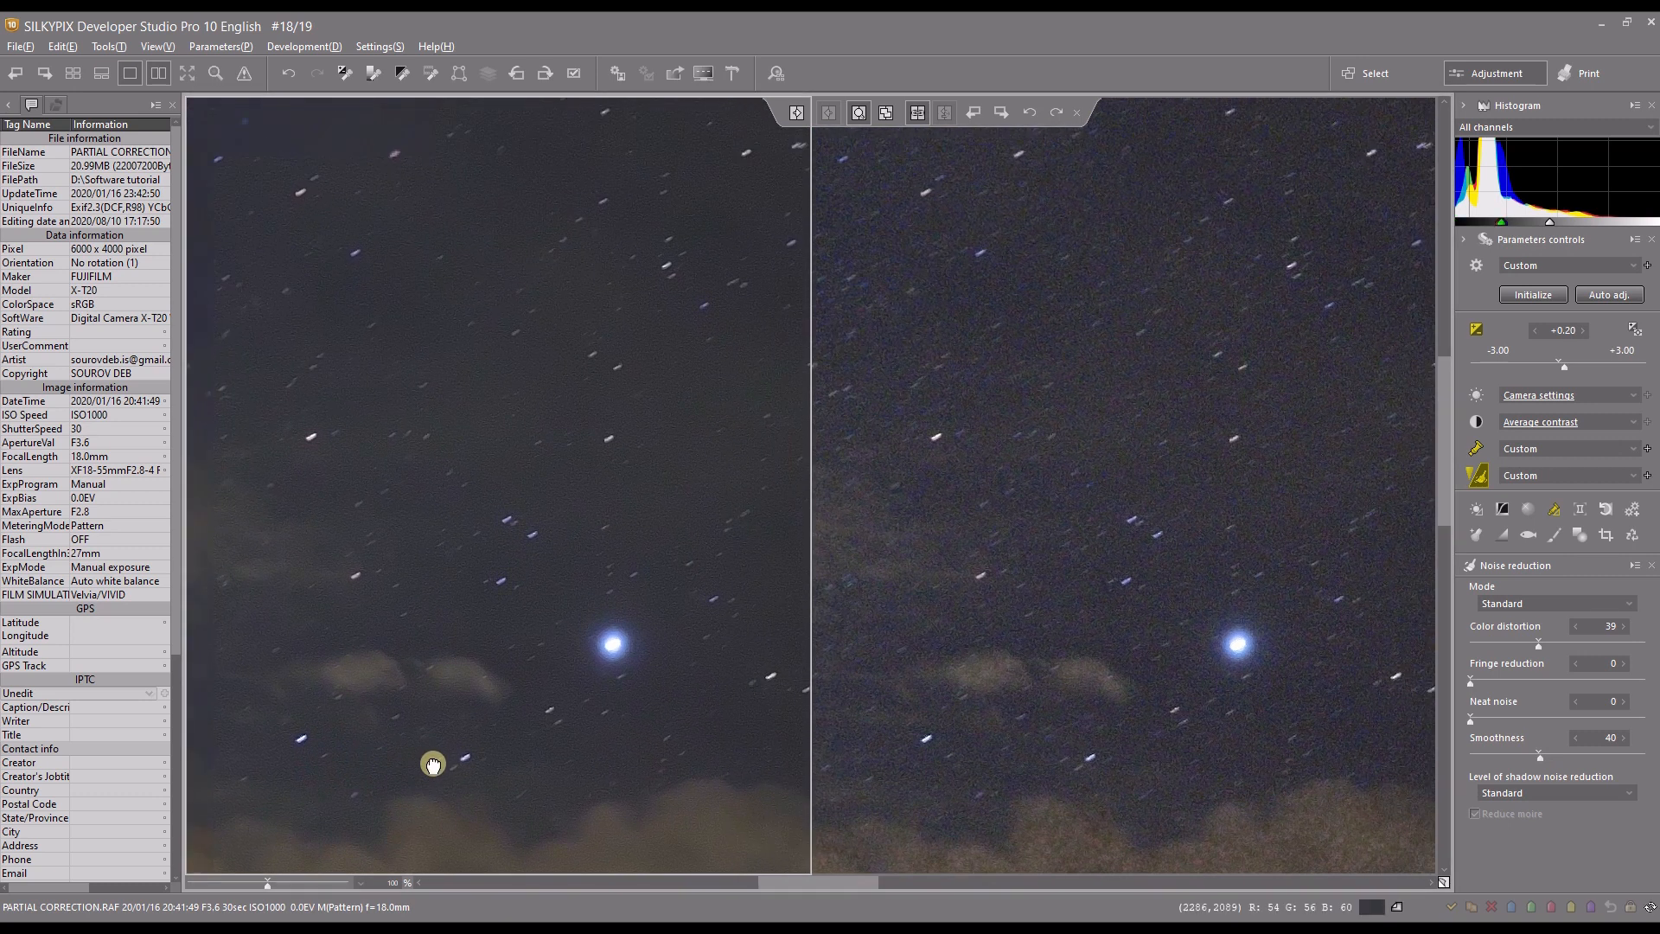
{"action": "mouse_move", "coordinate": [805, 649]}
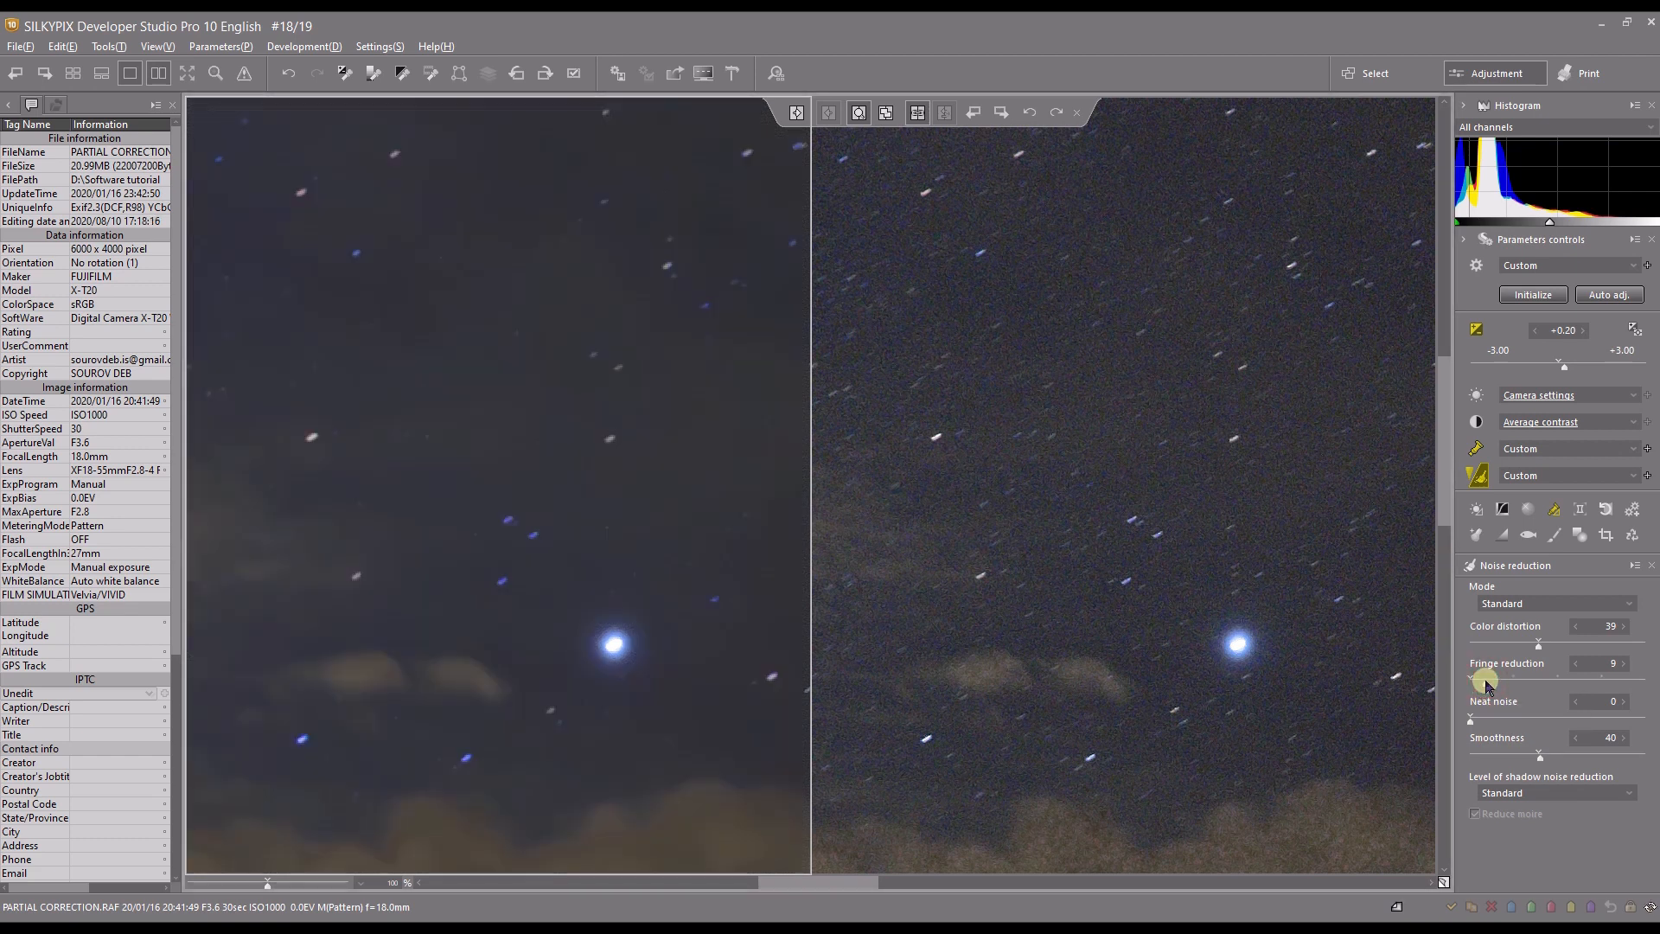
{"action": "mouse_move", "coordinate": [1438, 505]}
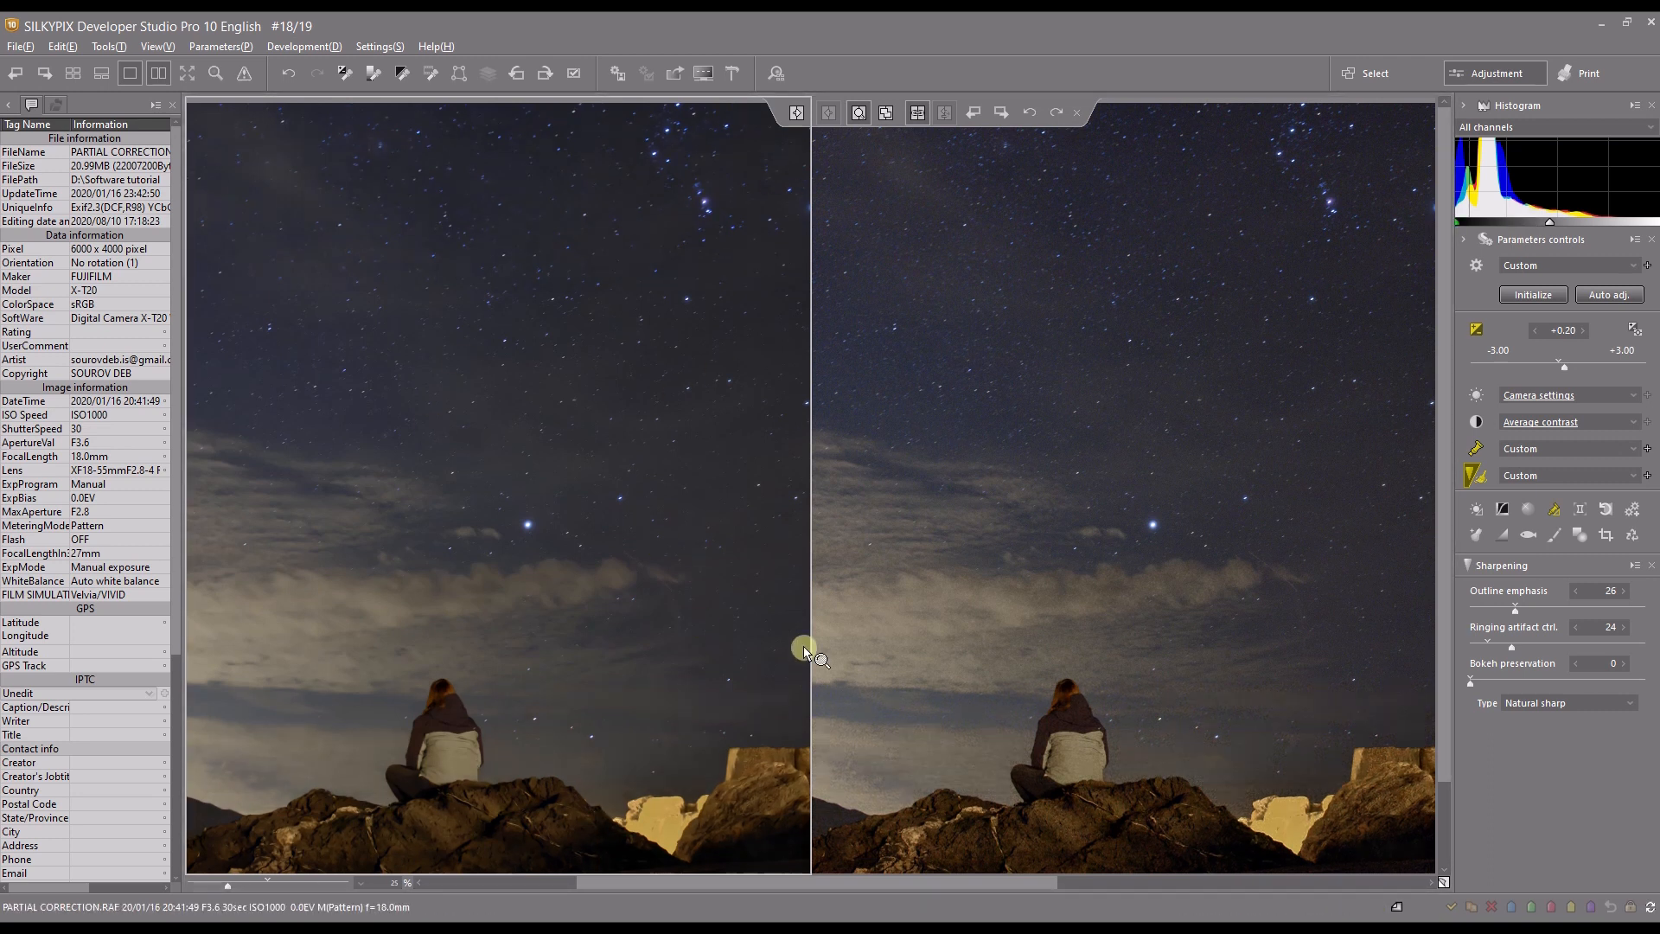
{"action": "mouse_move", "coordinate": [286, 519]}
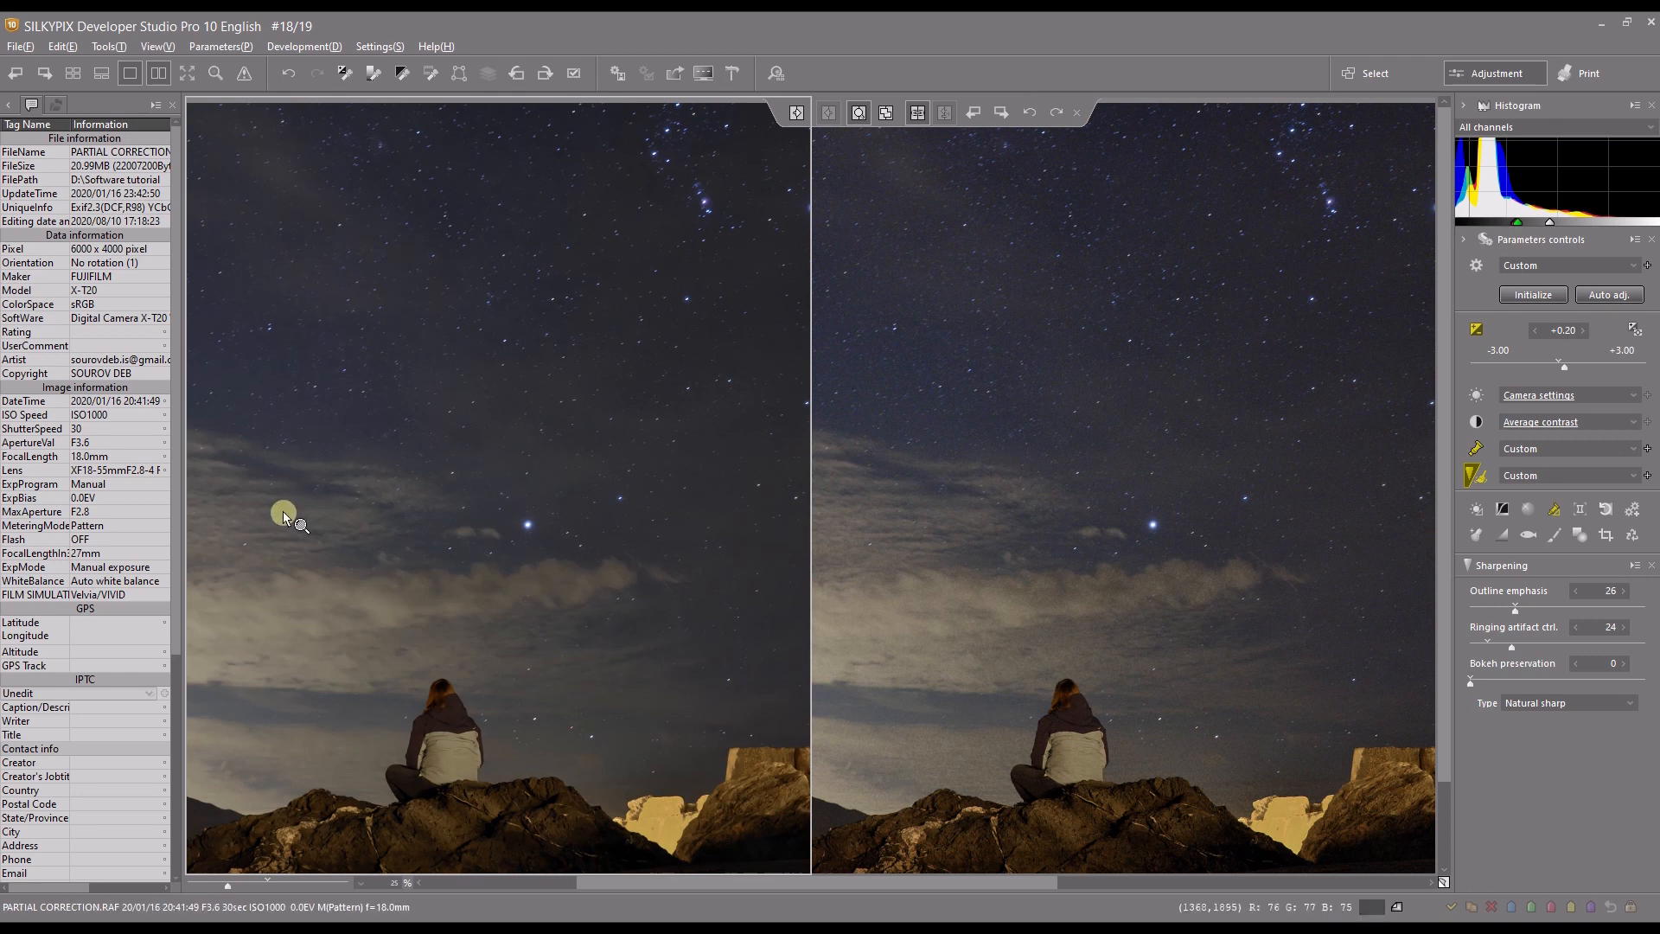